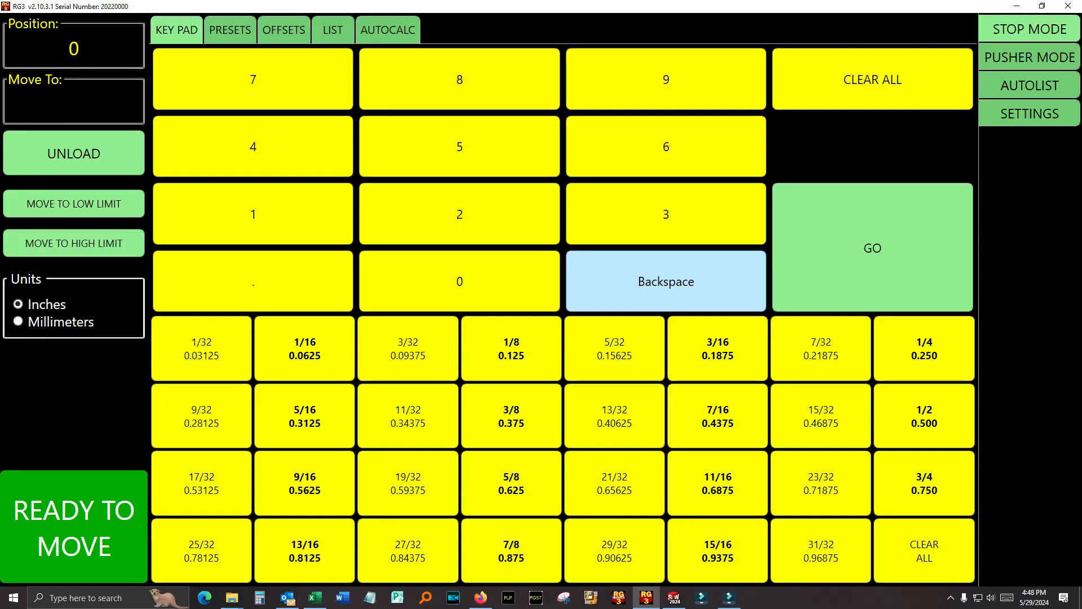
- Open machine settings, return to the keypad, then reopen settings on the Password tab
{"action": "left_click", "coordinate": [460, 146]}
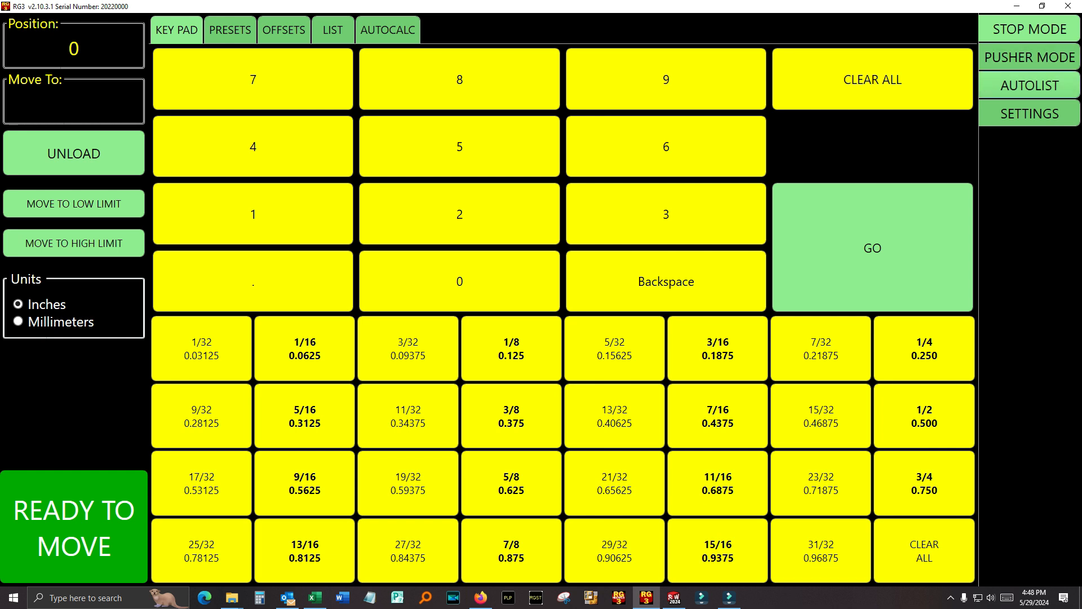
{"action": "left_click", "coordinate": [1029, 113]}
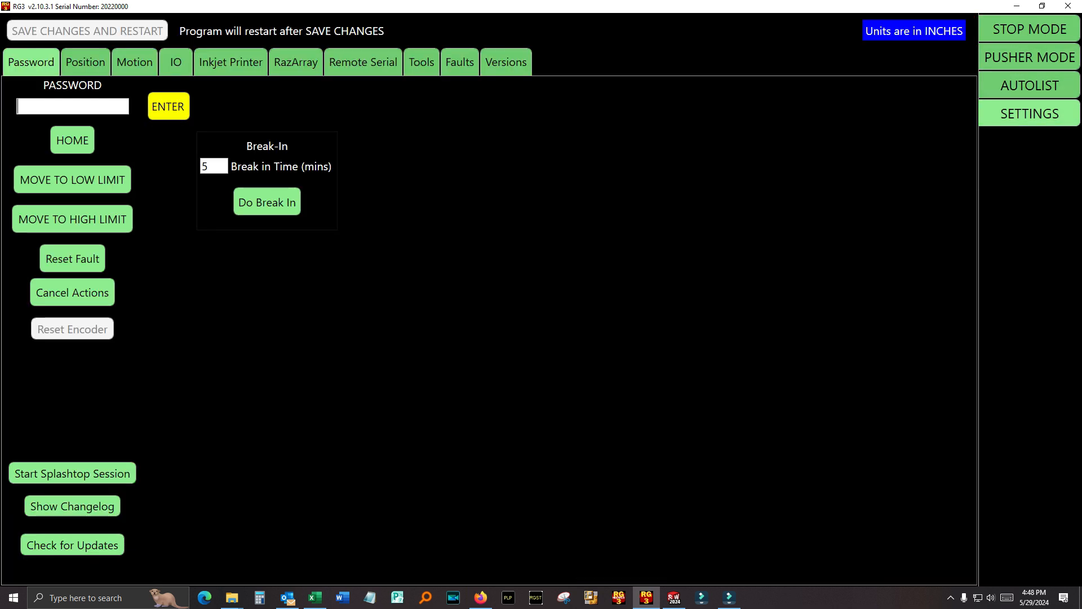
{"action": "left_click", "coordinate": [86, 62]}
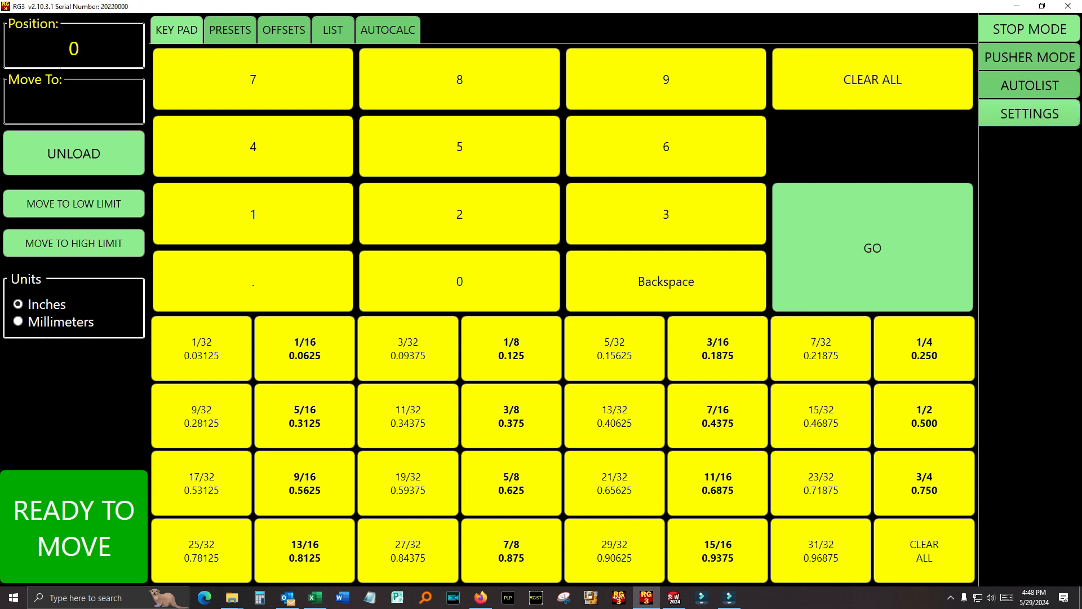
{"action": "left_click", "coordinate": [1029, 113]}
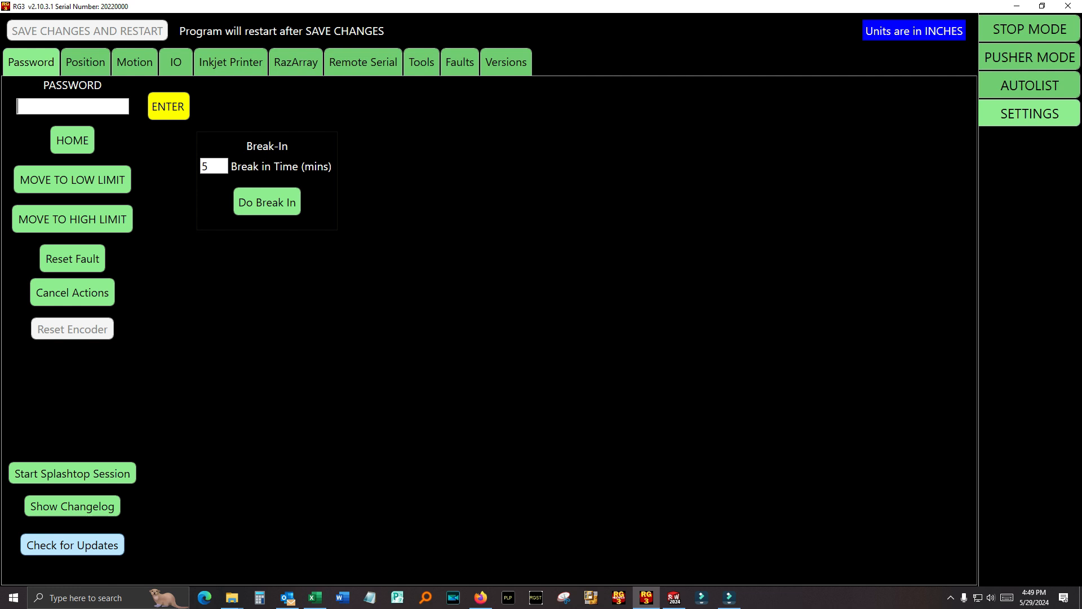
- Enter the settings password and submit it to unlock editing
{"action": "type", "text": "•"}
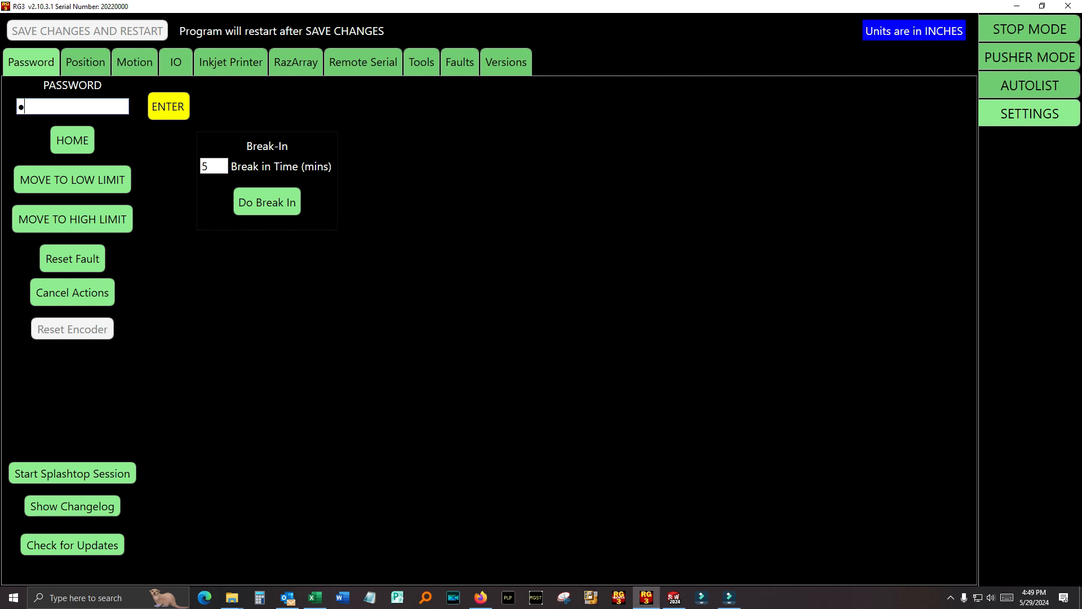
{"action": "left_click", "coordinate": [167, 106]}
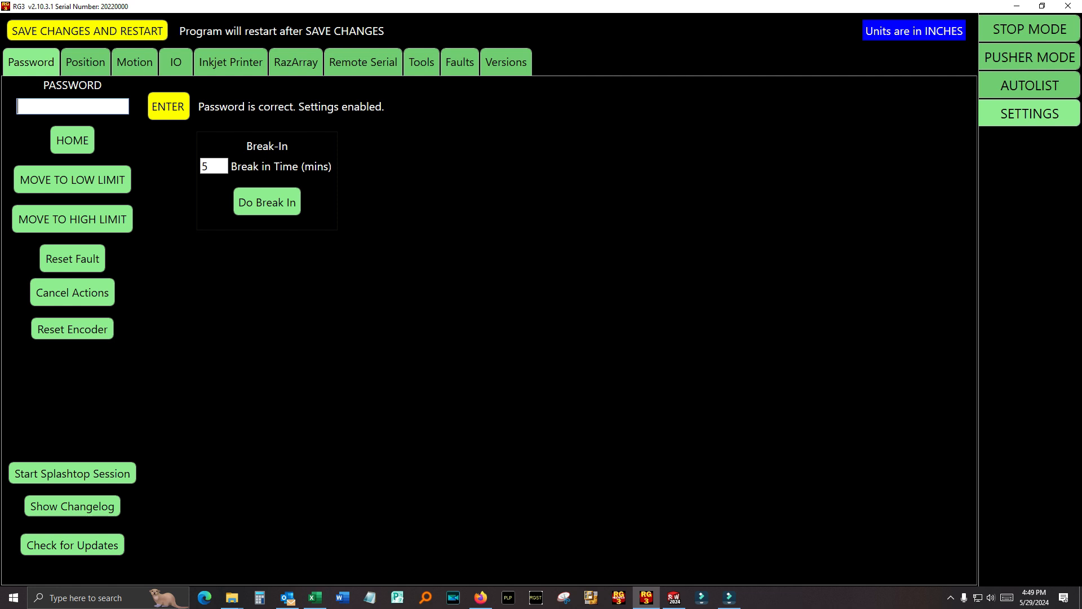
{"action": "left_click", "coordinate": [72, 505]}
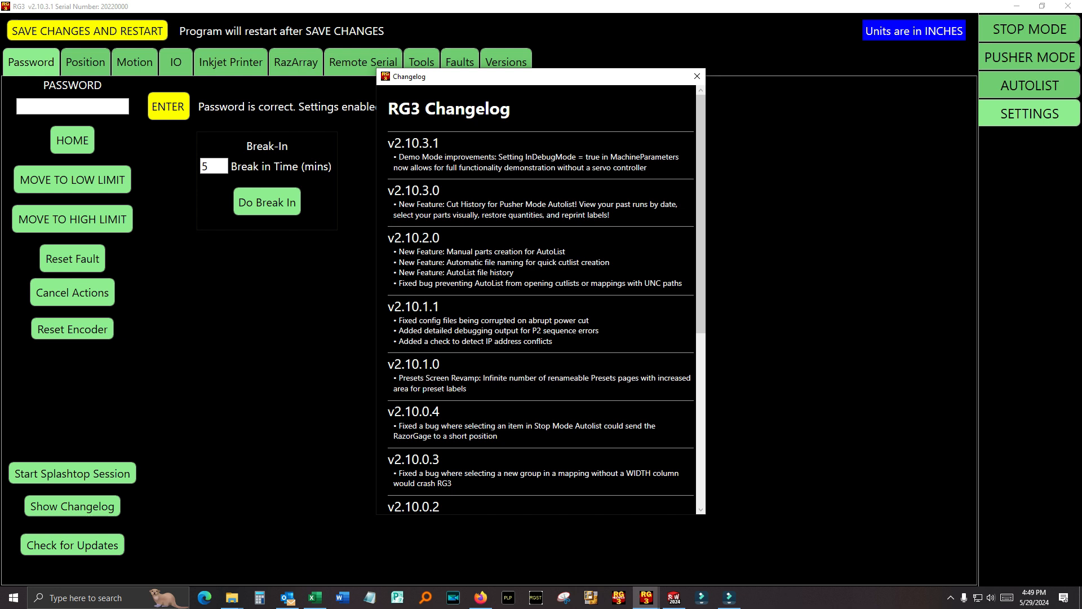
{"action": "scroll", "scroll_direction": "down", "scroll_amount": 3}
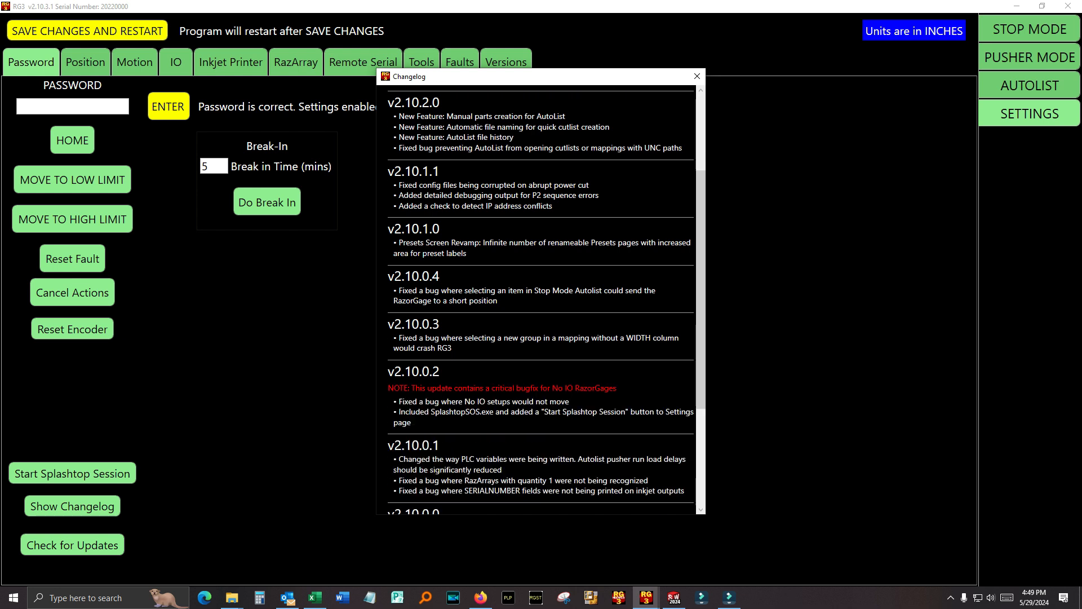
{"action": "scroll", "scroll_direction": "down", "scroll_amount": 3}
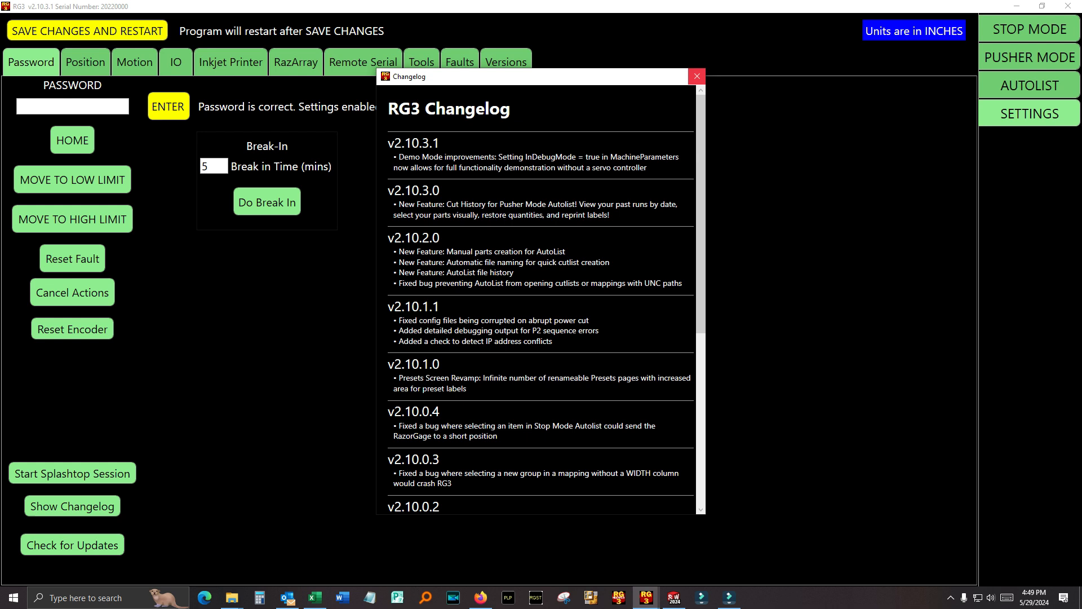
{"action": "left_click", "coordinate": [697, 75]}
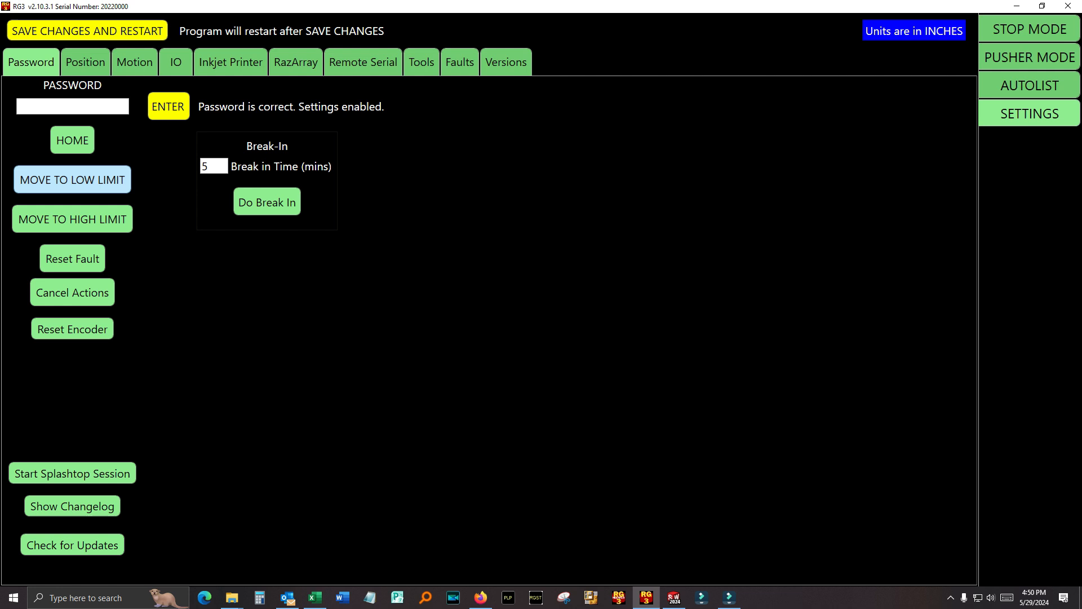
{"action": "left_click", "coordinate": [85, 62]}
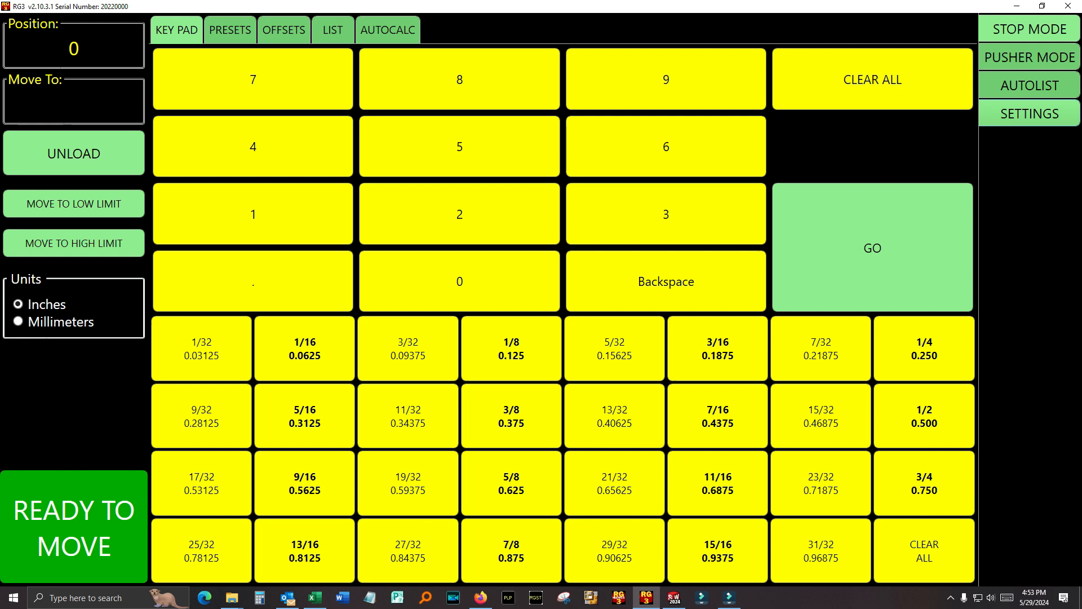
- Unlock settings with the password again and view the Position and Motion settings
{"action": "left_click", "coordinate": [1029, 113]}
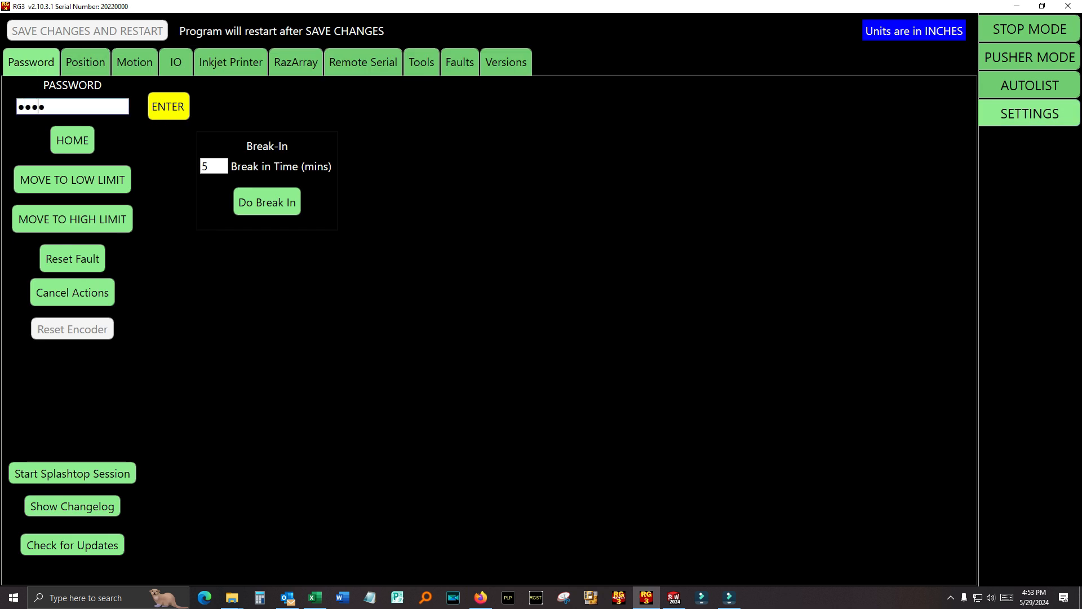
{"action": "left_click", "coordinate": [168, 106]}
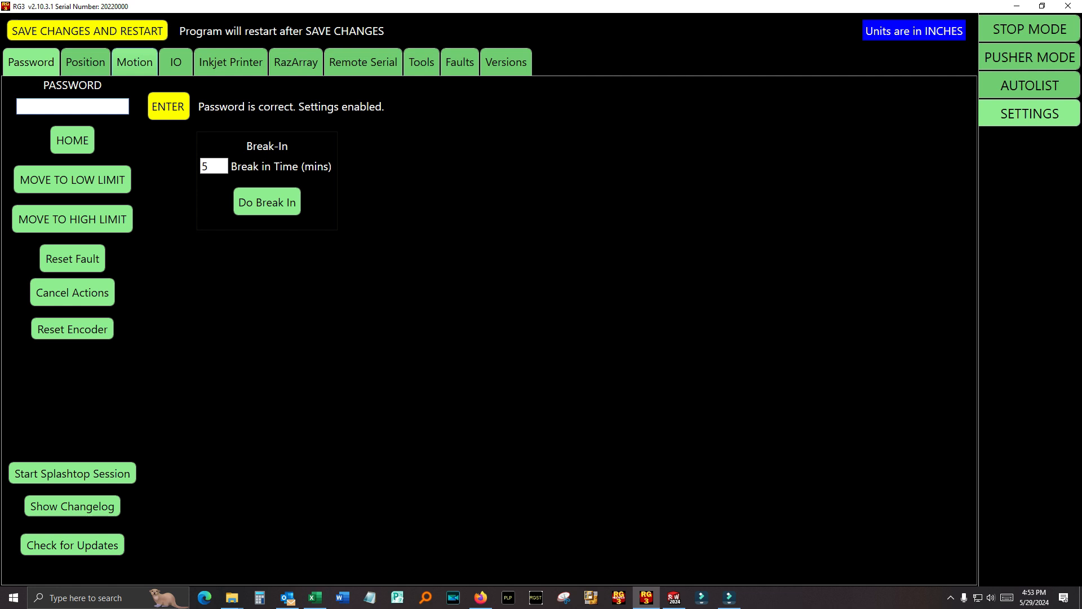
{"action": "left_click", "coordinate": [102, 62]}
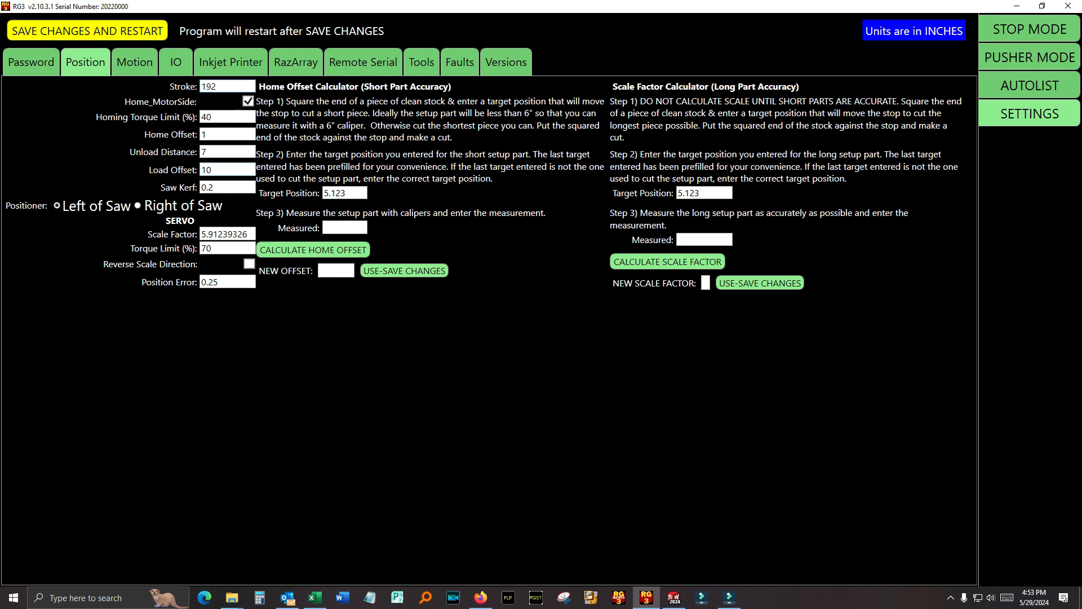
{"action": "left_click", "coordinate": [134, 62]}
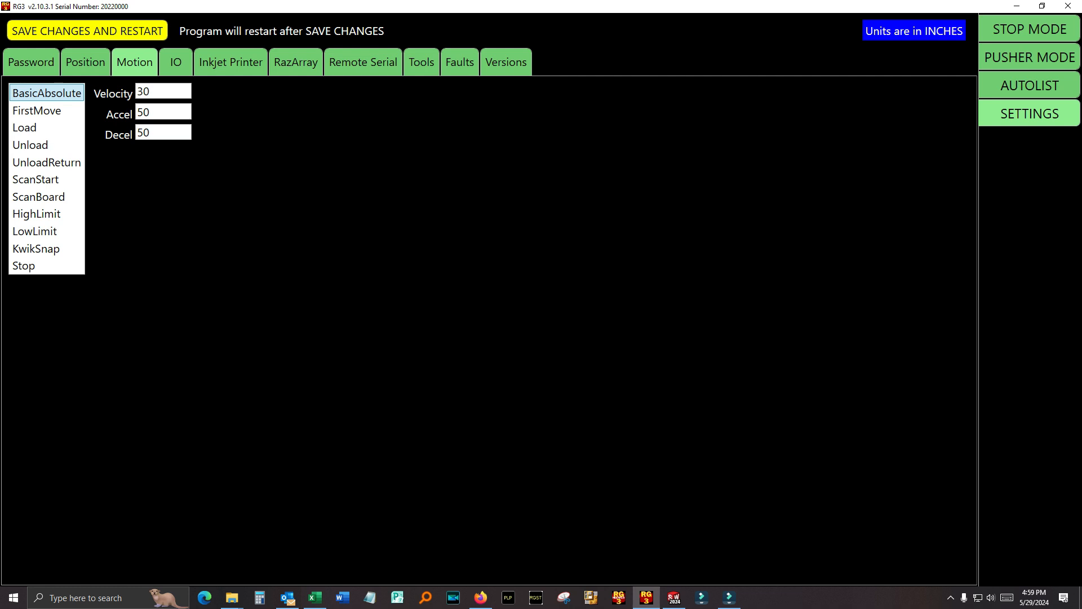
- Review FirstMove, Unload, ScanStart and ScanBoard motion speeds, then view the IO settings
{"action": "left_click", "coordinate": [36, 111]}
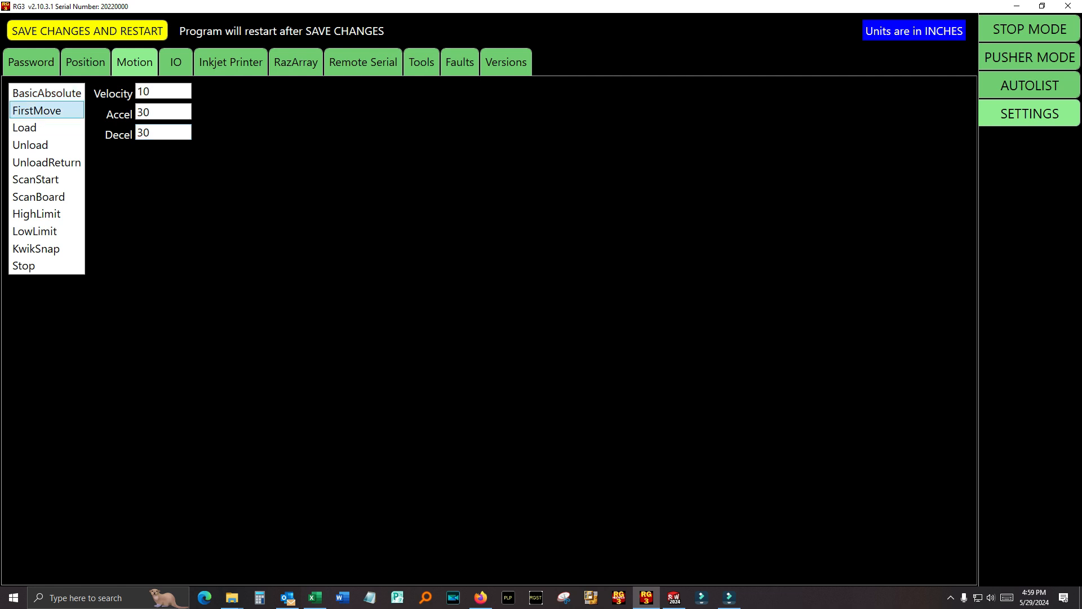
{"action": "left_click", "coordinate": [29, 144]}
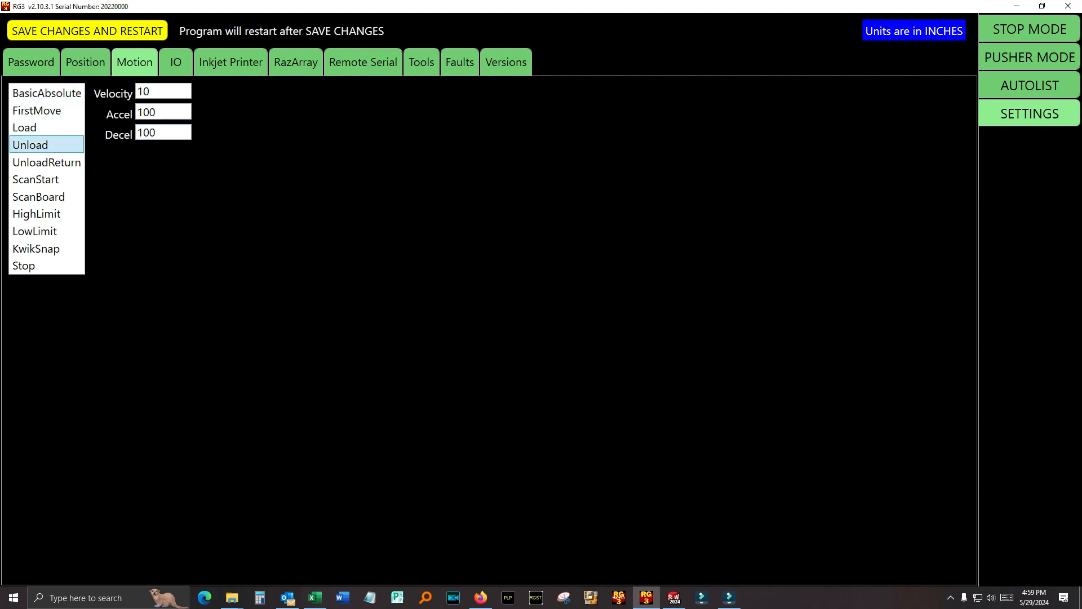
{"action": "left_click", "coordinate": [31, 179]}
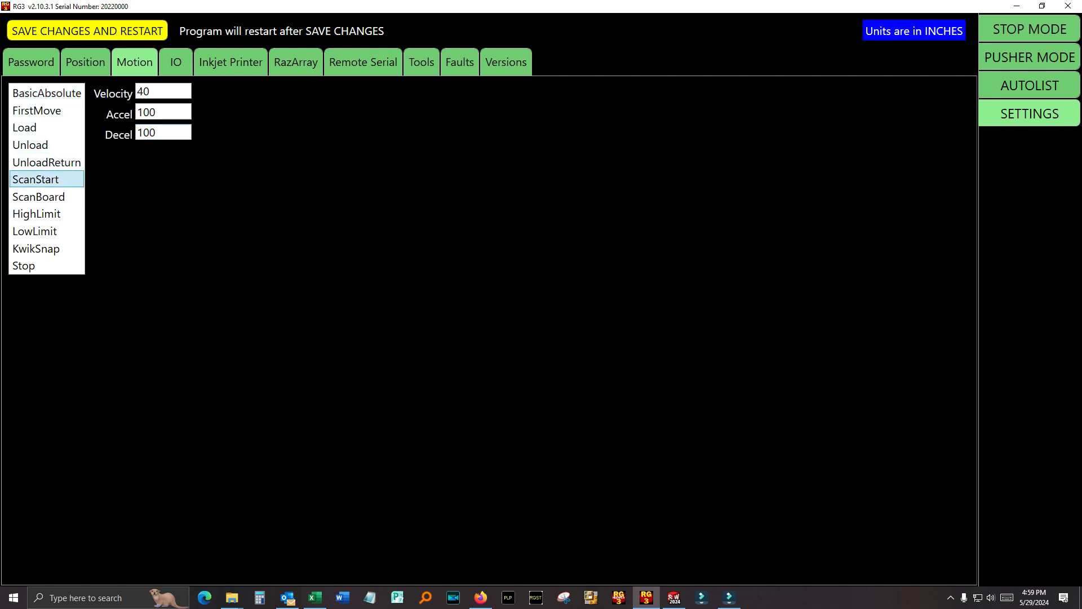
{"action": "left_click", "coordinate": [38, 196]}
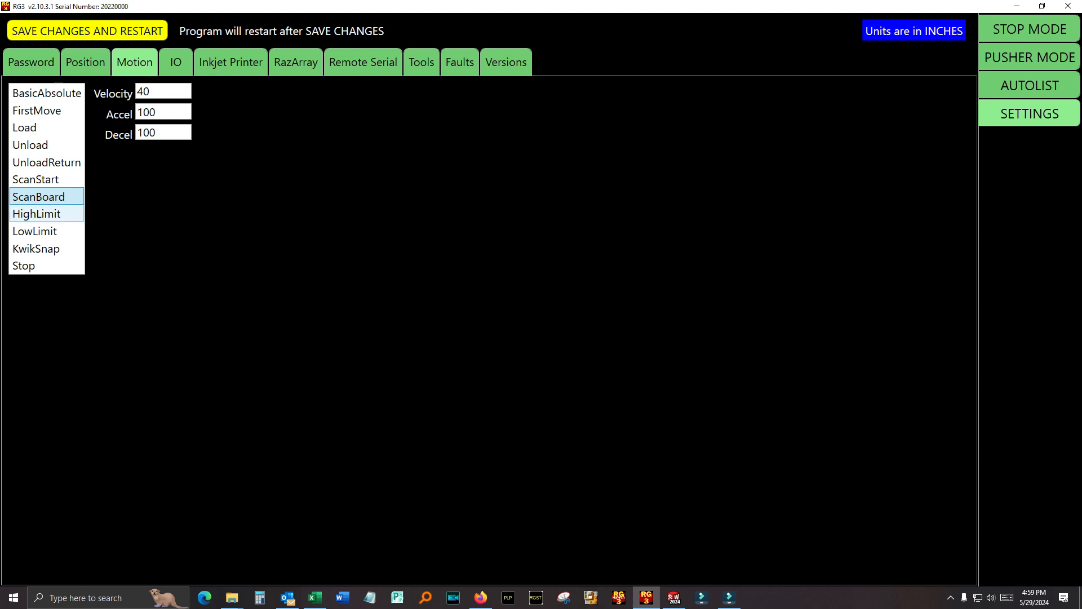
{"action": "left_click", "coordinate": [35, 231]}
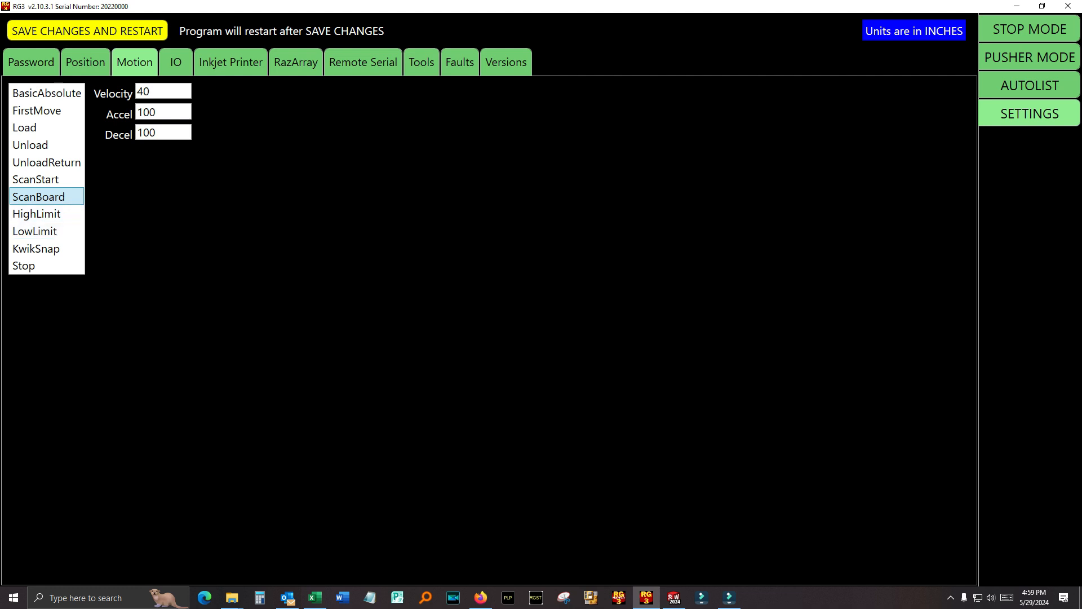
{"action": "left_click", "coordinate": [176, 62]}
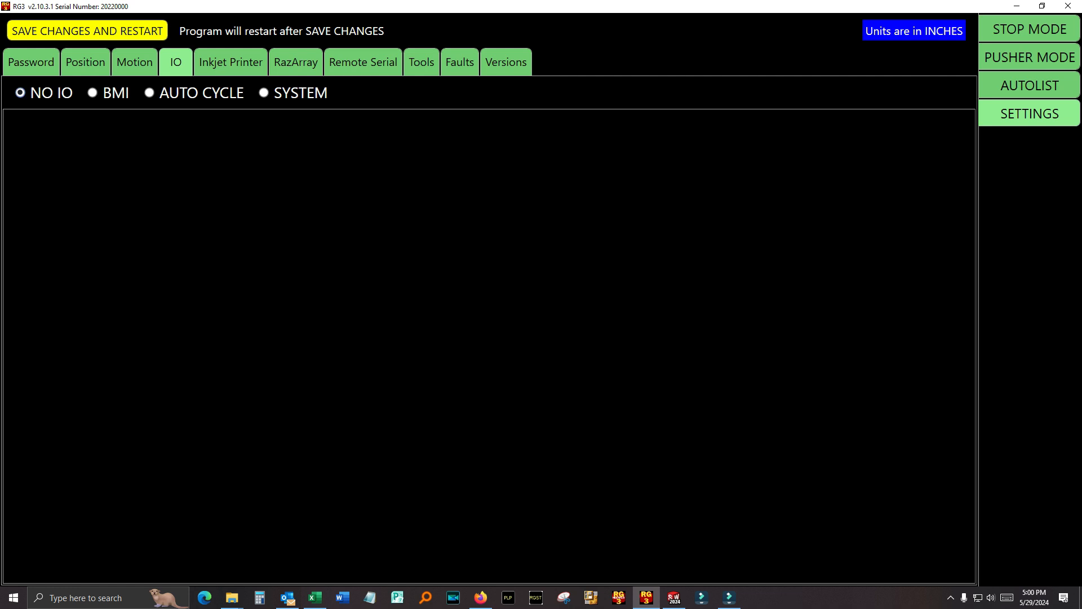
- Select BMI, turn on Tool Safe, set IO mode back to no IO, and view Inkjet Printer settings
{"action": "left_click", "coordinate": [89, 93]}
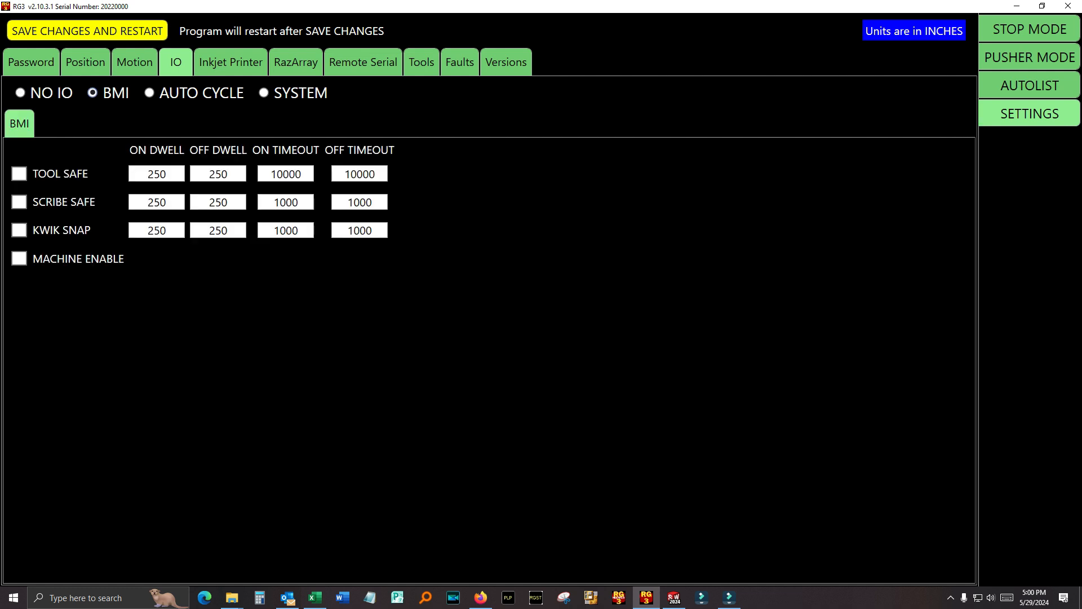
{"action": "left_click", "coordinate": [19, 173]}
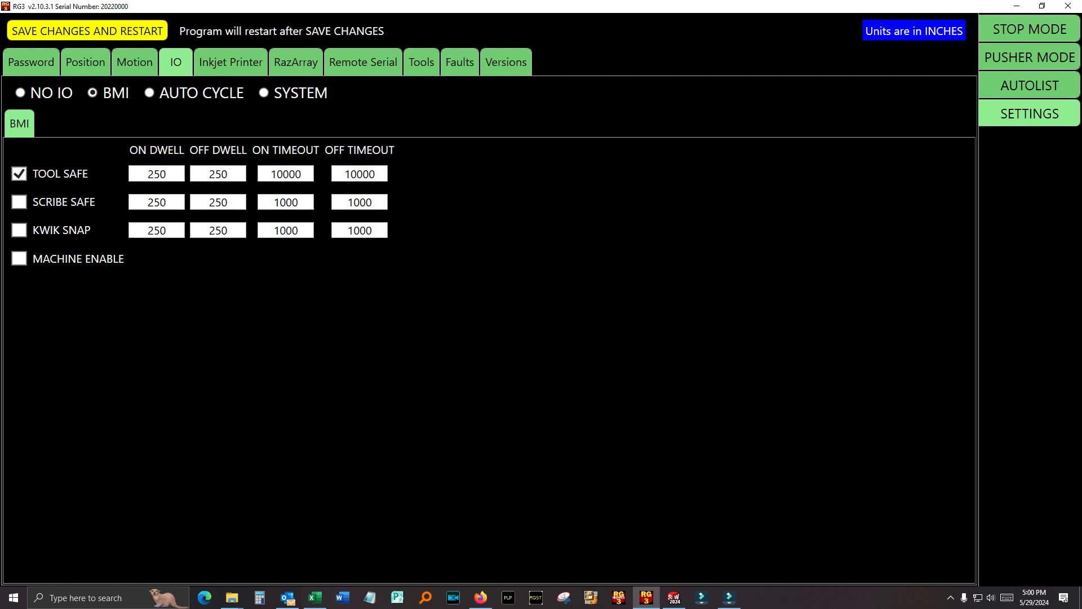
{"action": "left_click", "coordinate": [19, 94]}
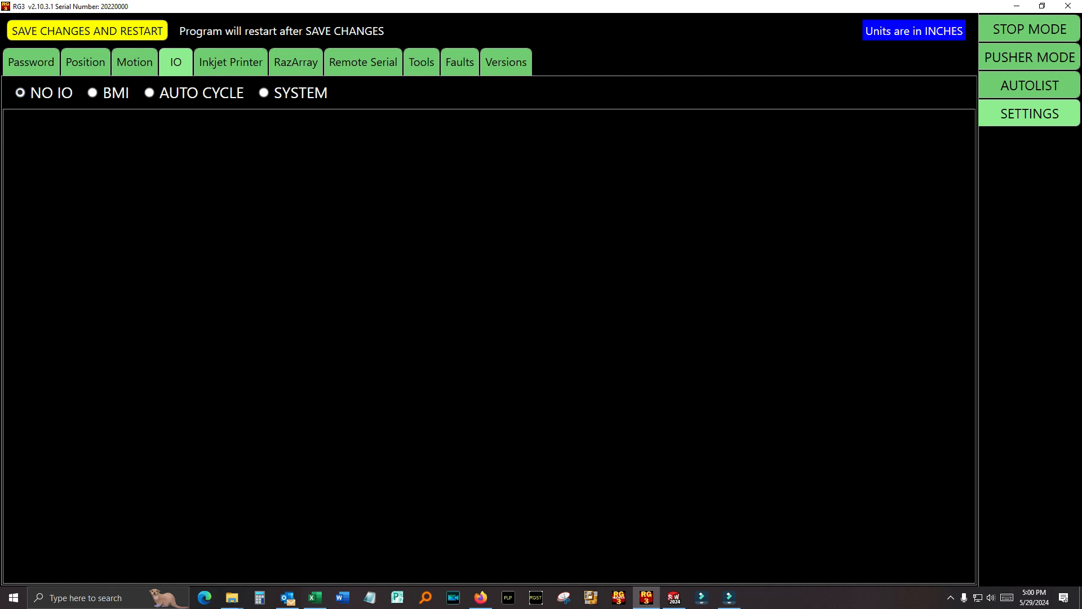
{"action": "left_click", "coordinate": [230, 62]}
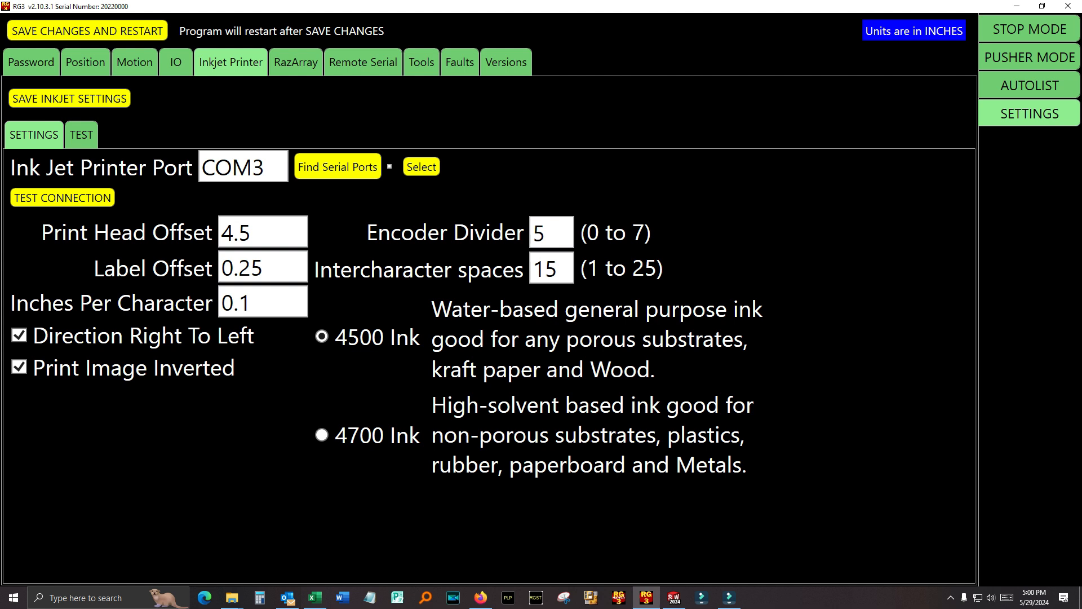
- Show the inkjet TEST functions: purge, test label, cancel print and cartridge check
{"action": "left_click", "coordinate": [80, 135]}
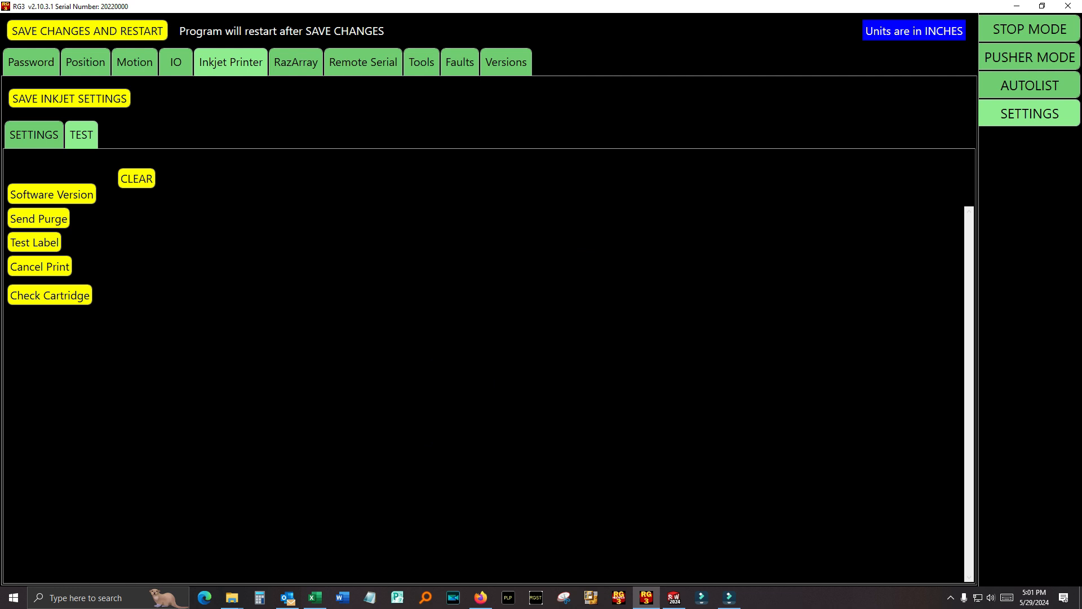
- View RazArray settings with one array enabled and ports COM5 and COM8
{"action": "left_click", "coordinate": [296, 62]}
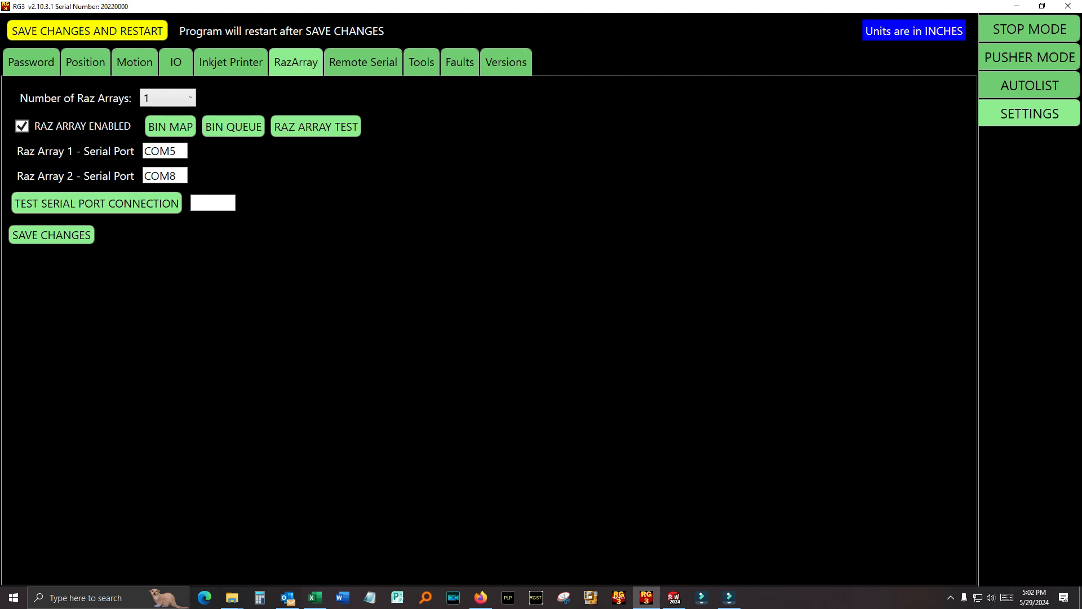
{"action": "left_click", "coordinate": [169, 126]}
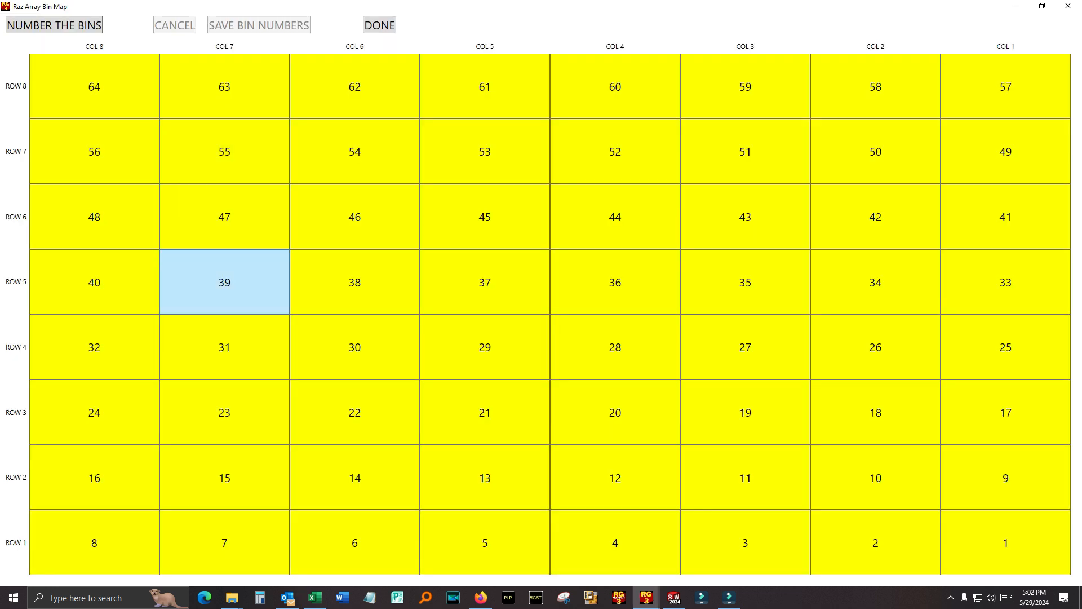
{"action": "left_click", "coordinate": [876, 151]}
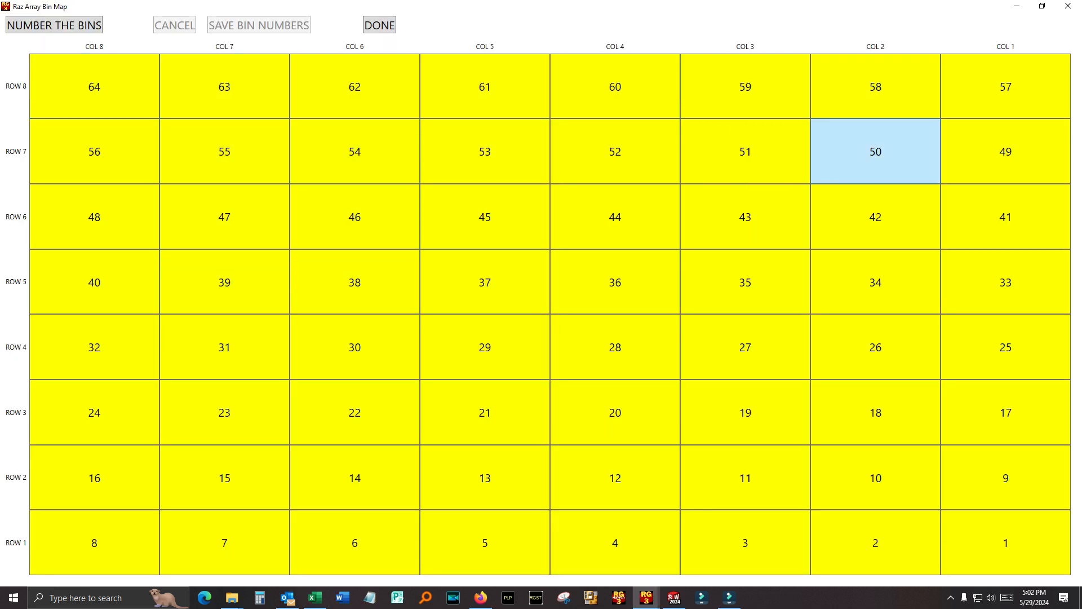
{"action": "left_click", "coordinate": [94, 86]}
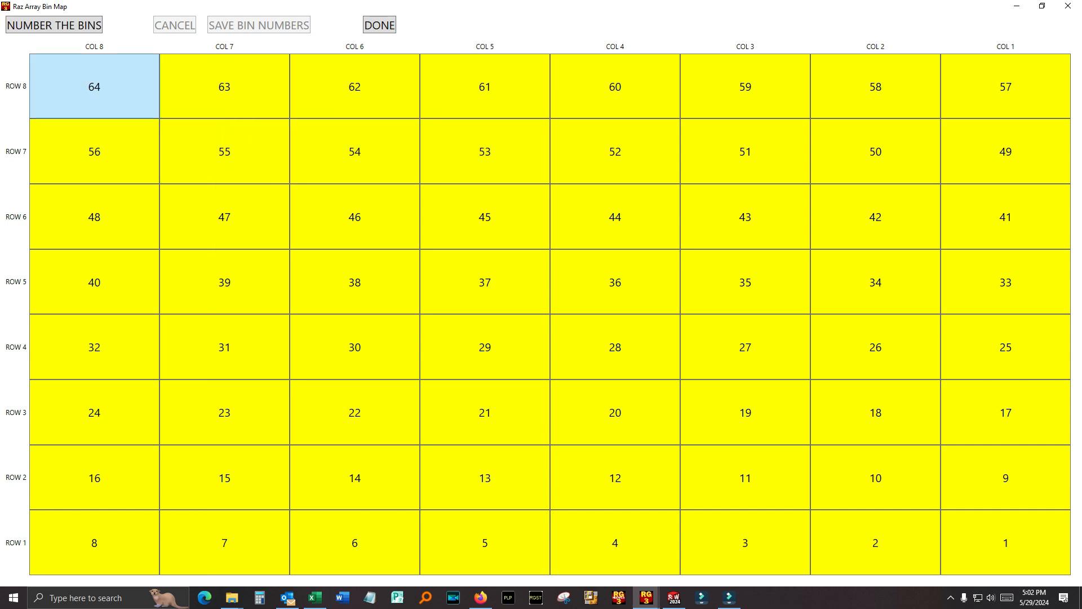
{"action": "left_click", "coordinate": [354, 217]}
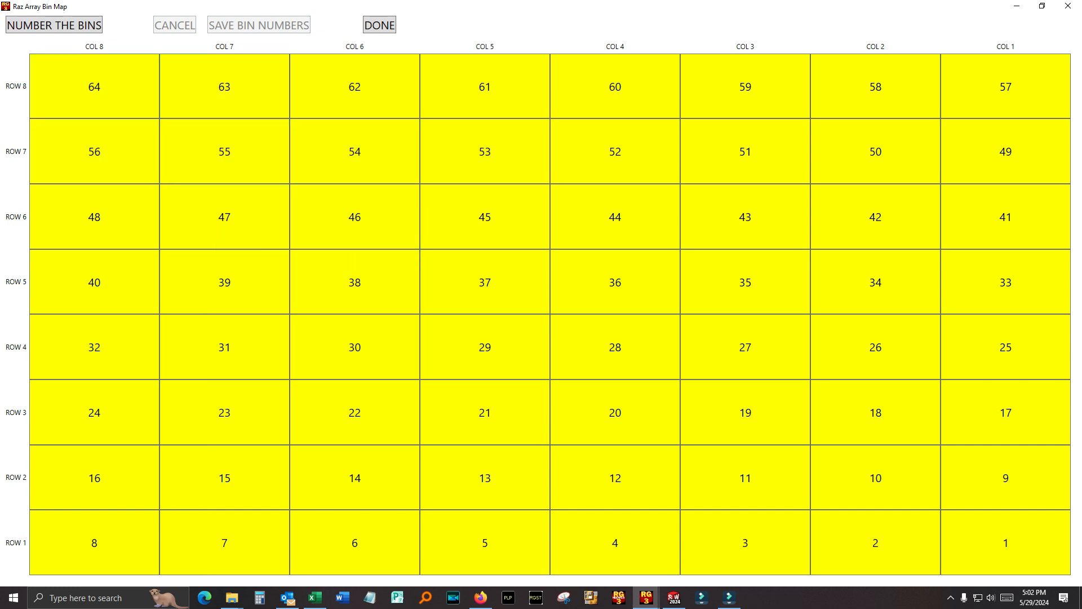
{"action": "left_click", "coordinate": [56, 25]}
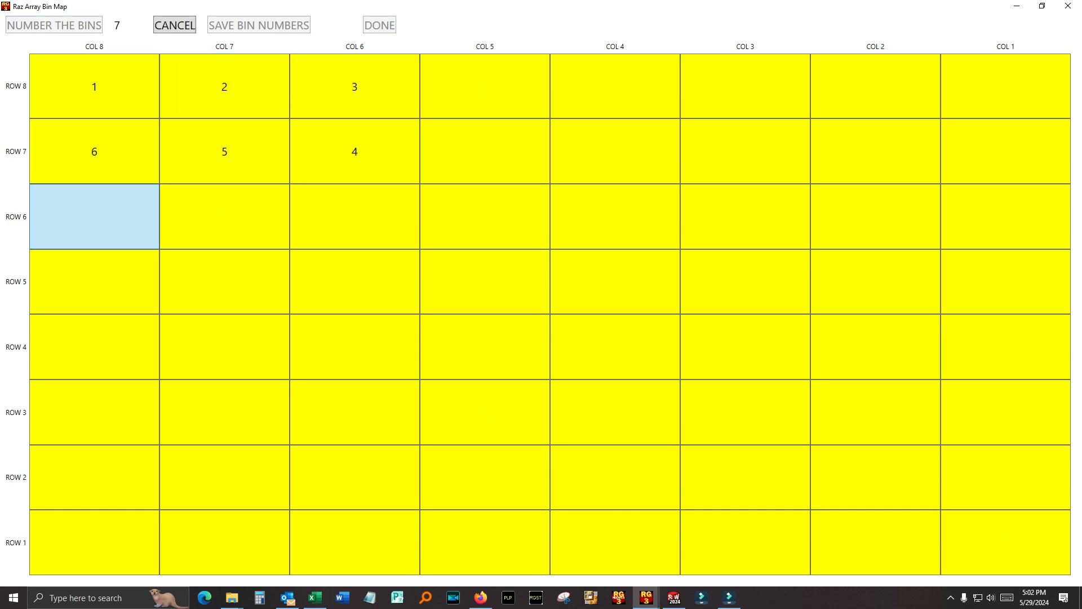
{"action": "left_click", "coordinate": [57, 25]}
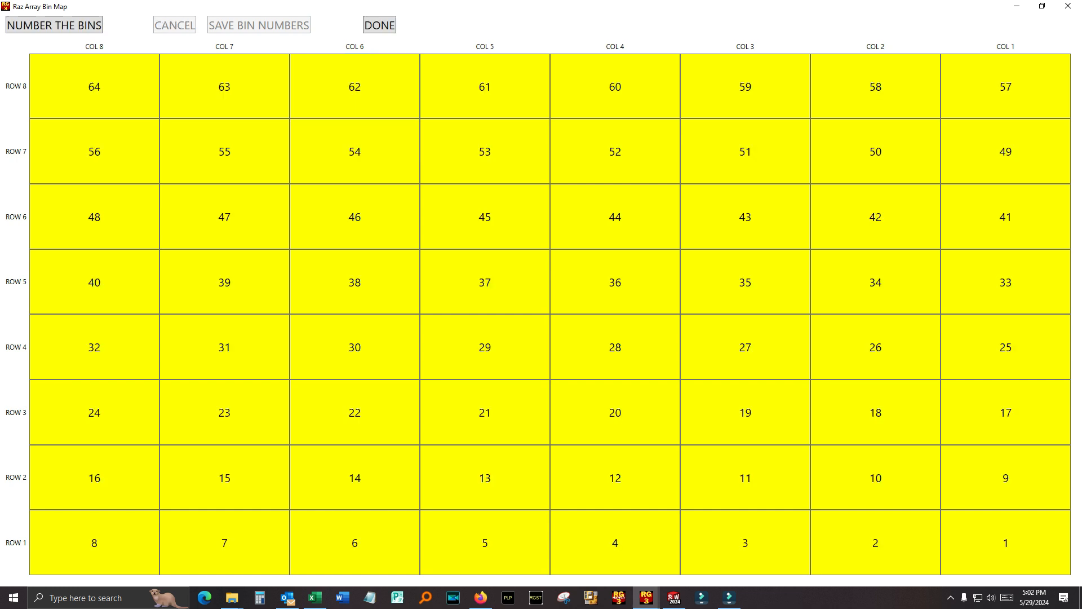
{"action": "left_click", "coordinate": [380, 26]}
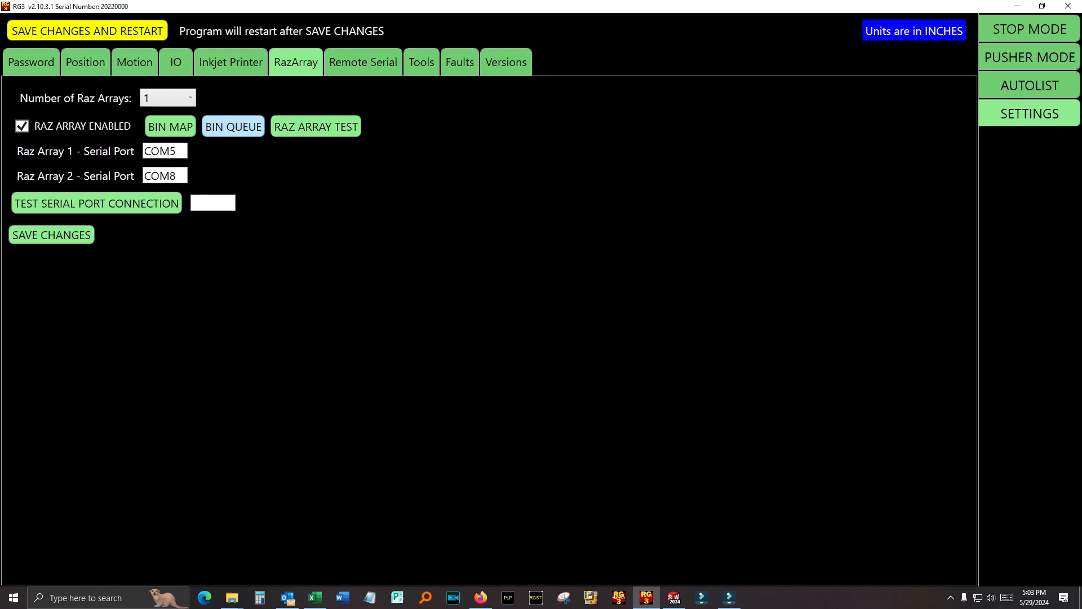
- Open and close the bin queue, disable RazArray, and view Remote Serial on COM7
{"action": "left_click", "coordinate": [233, 126]}
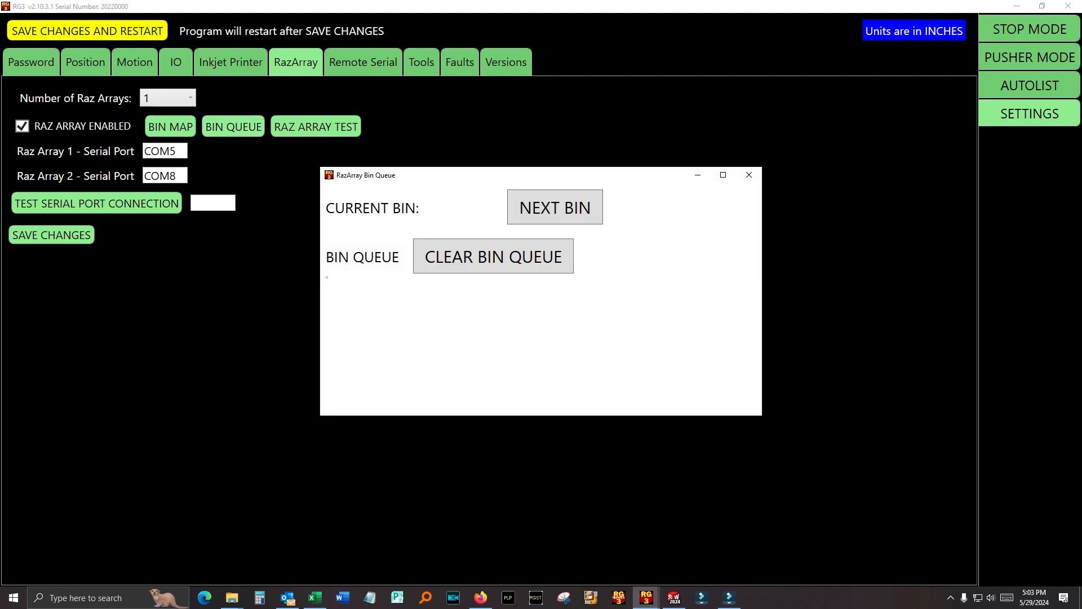
{"action": "left_click", "coordinate": [749, 174]}
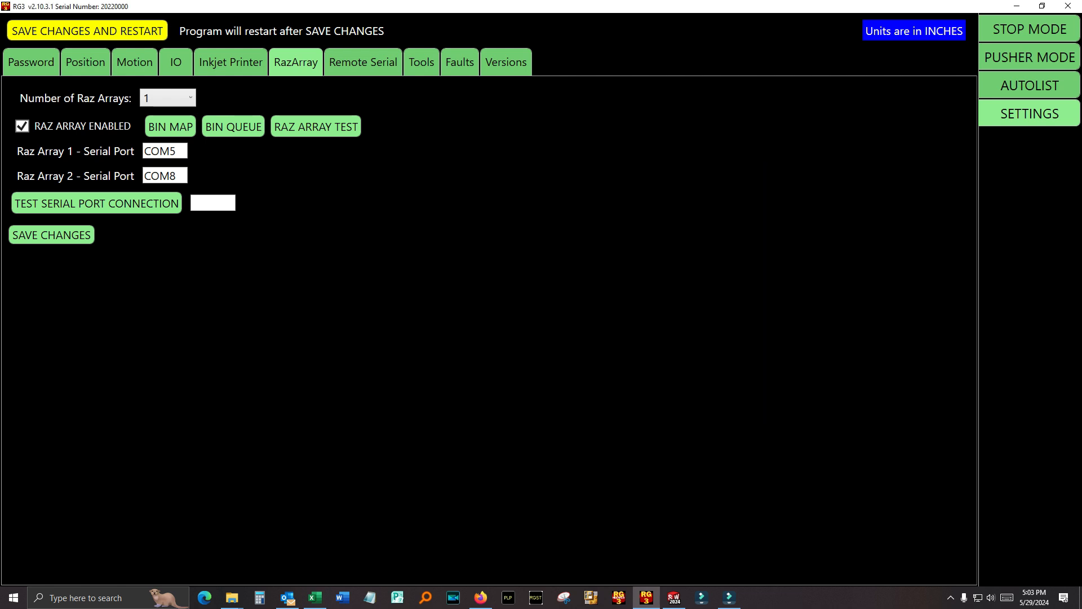
{"action": "left_click", "coordinate": [22, 126]}
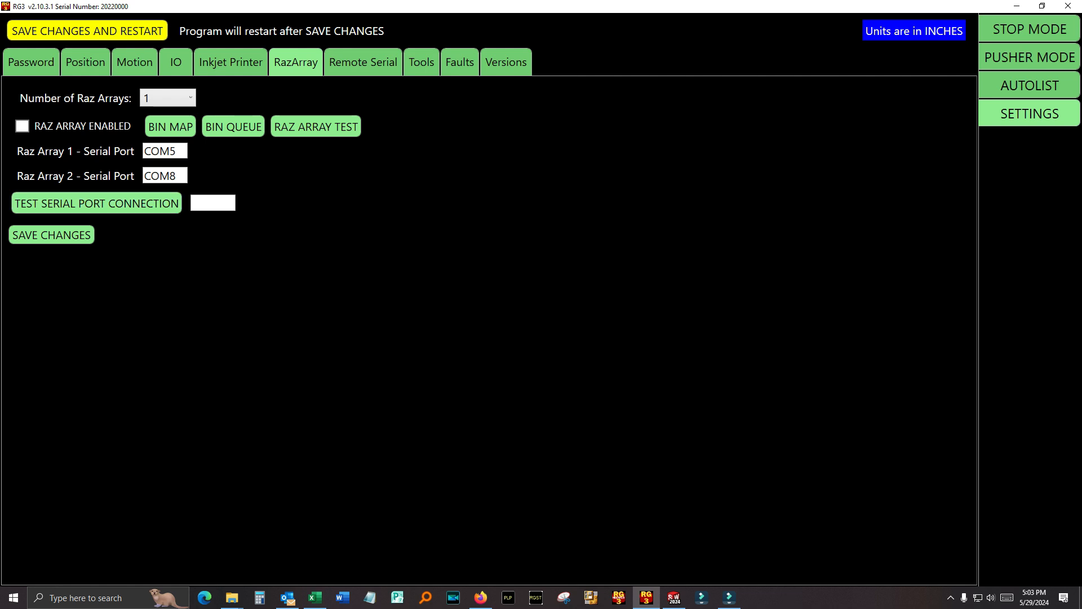
{"action": "left_click", "coordinate": [363, 62]}
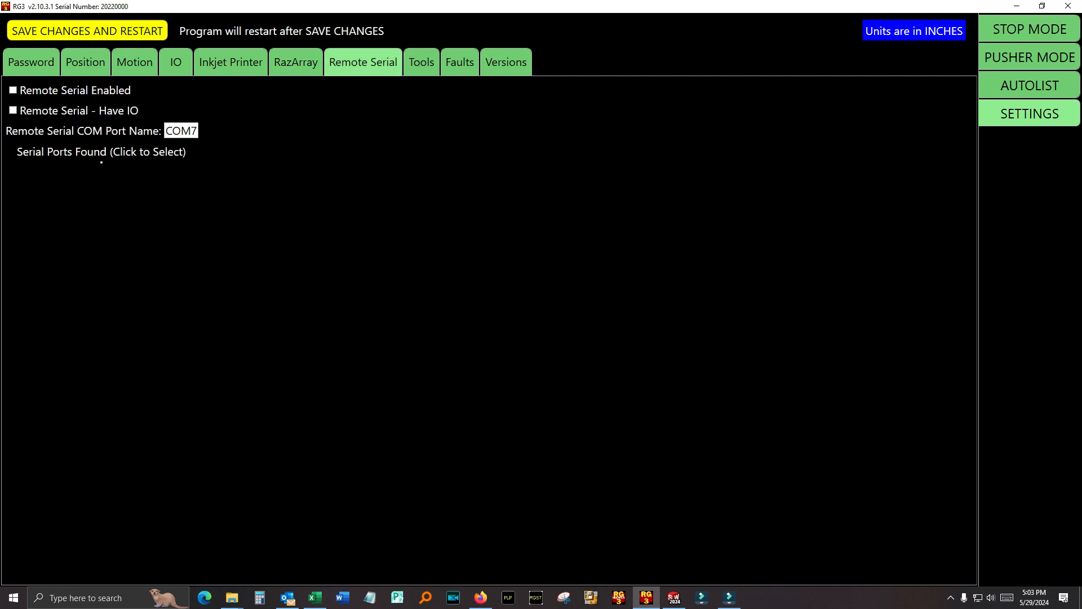
- View the Tools settings listing the Scribe tool with tool offset 2
{"action": "left_click", "coordinate": [422, 62]}
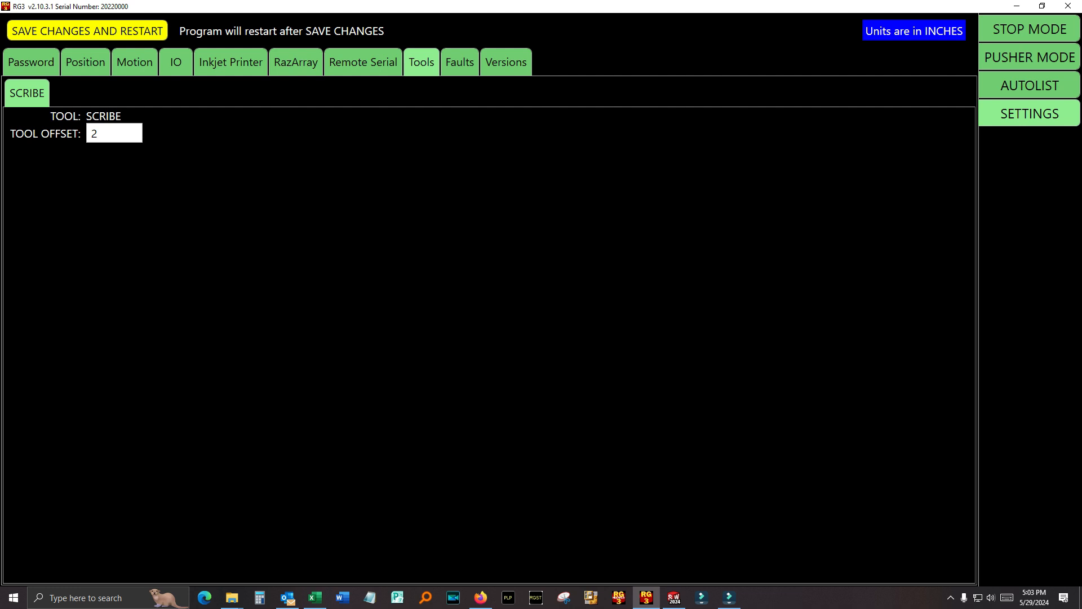
- View the Faults and Versions (2.10.3.1) pages, then return to the Password tab
{"action": "left_click", "coordinate": [459, 62]}
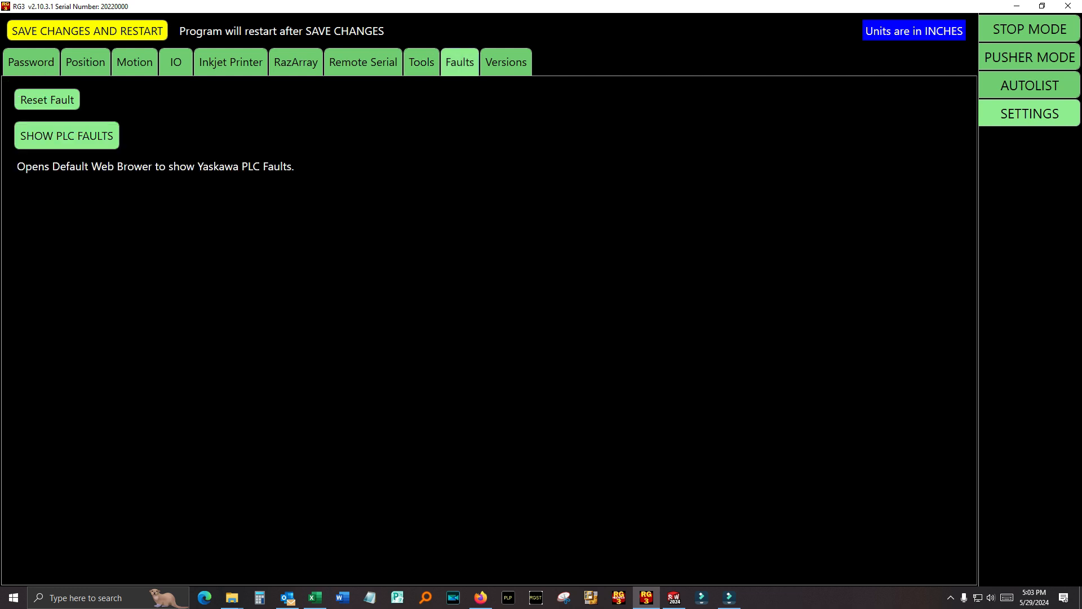
{"action": "left_click", "coordinate": [506, 62]}
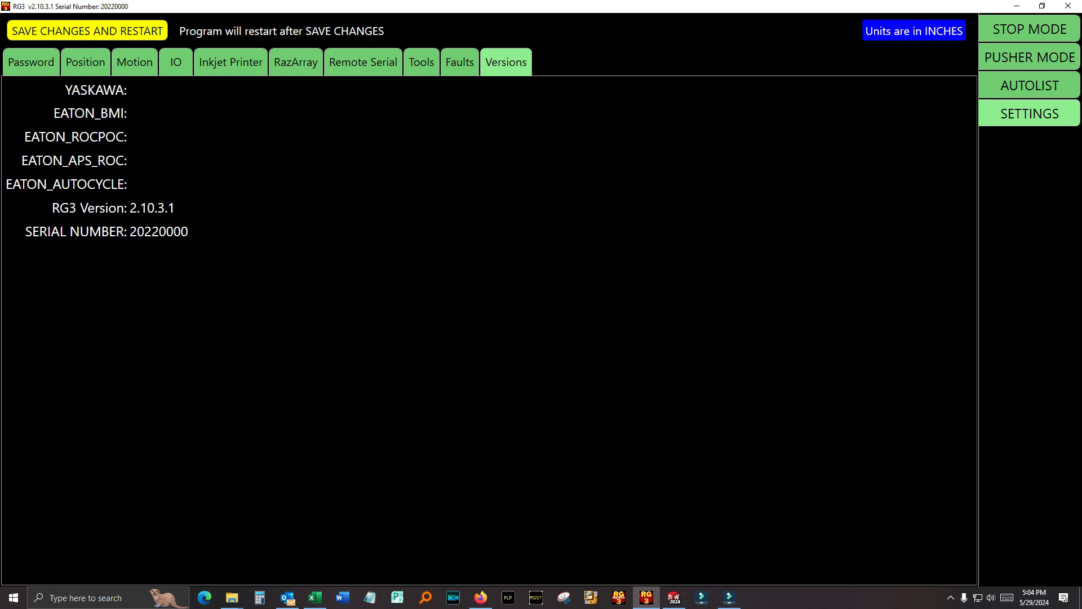
{"action": "left_click", "coordinate": [31, 62]}
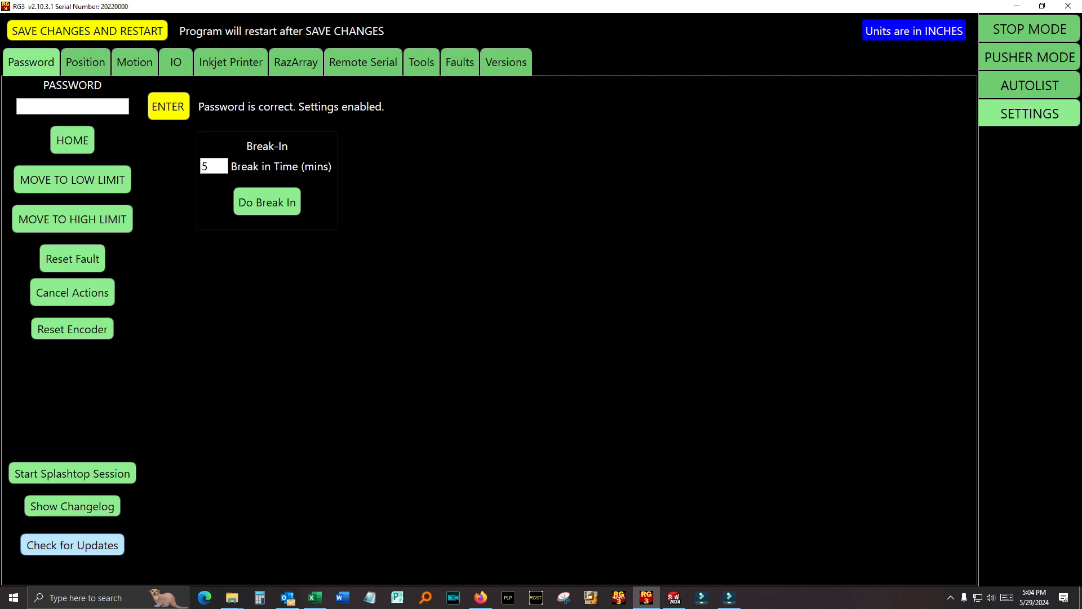
- Show the Position settings with stroke 192, scale factor 5.91239326 and the calculators
{"action": "left_click", "coordinate": [85, 62]}
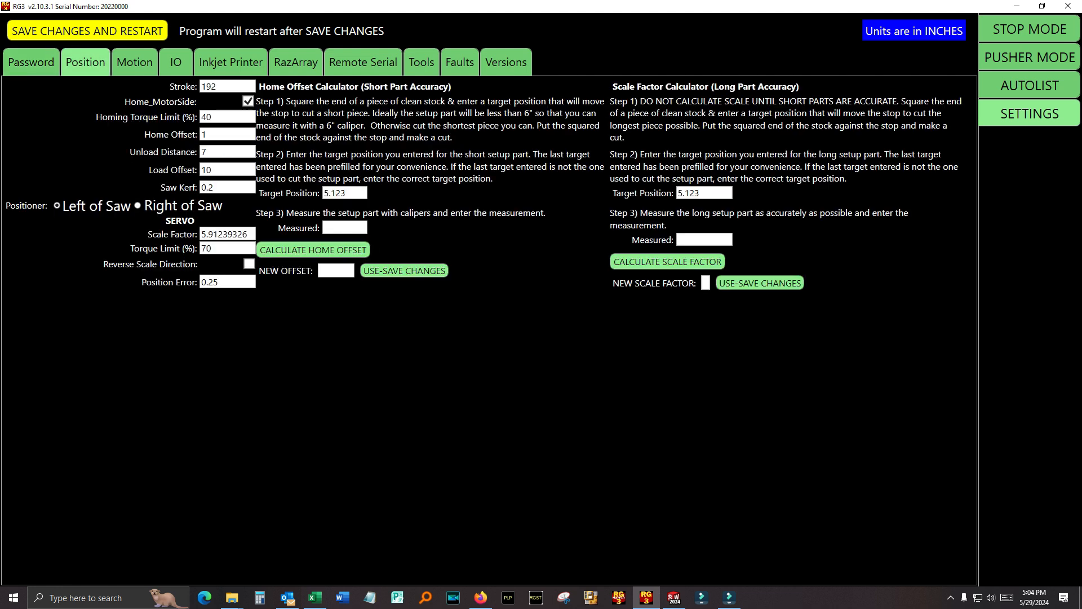